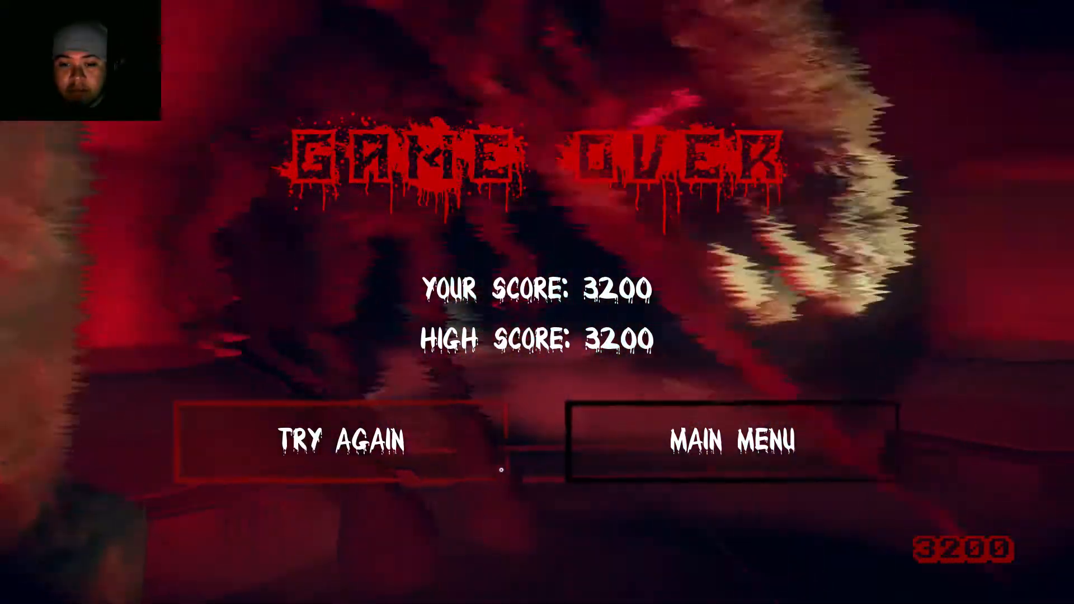
- Return to the title menu from the Game Over screen showing the 3,200-point new high score
click(734, 440)
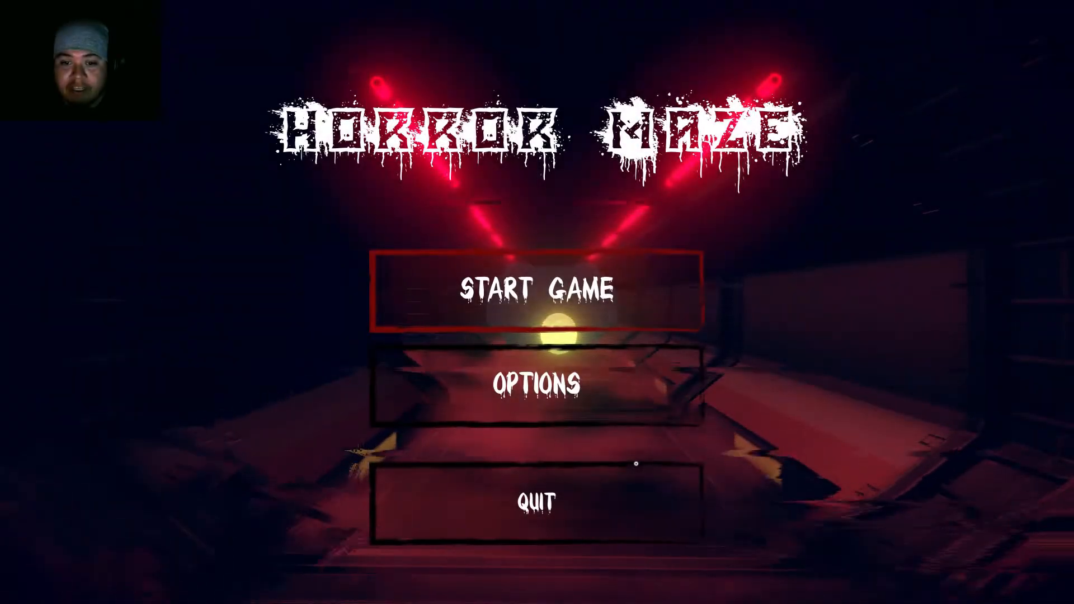